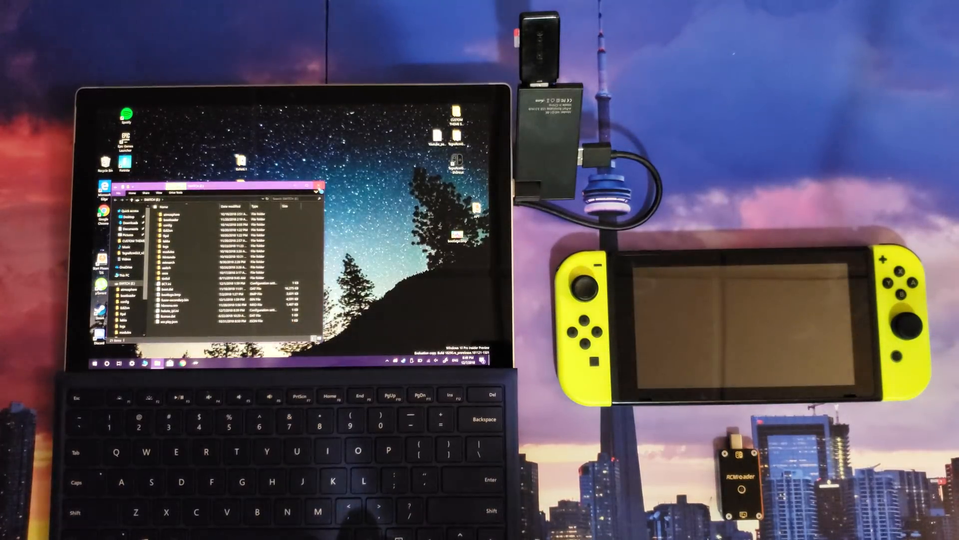
Open the Switch micro SD card drive from This PC to list its root contents.
{"action": "left_click", "coordinate": [318, 187]}
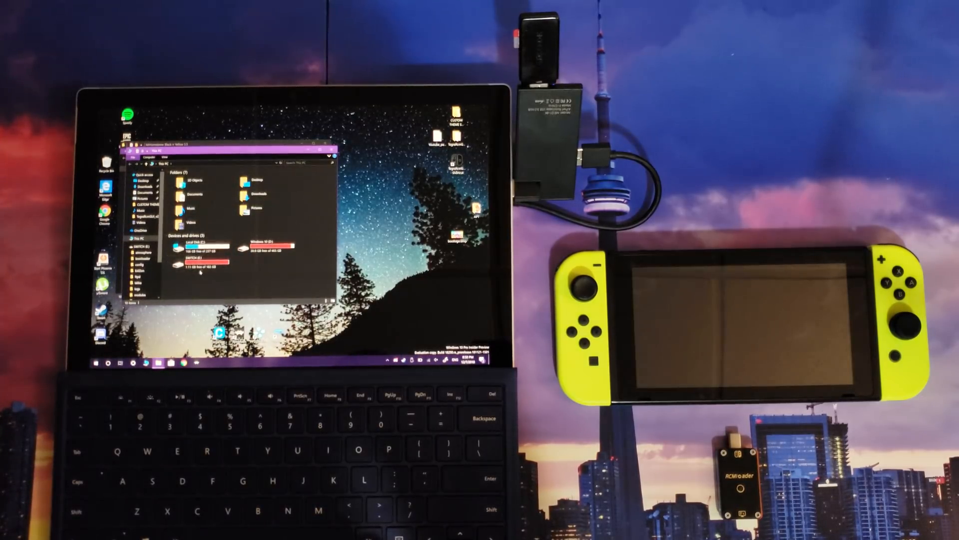
{"action": "double_click", "coordinate": [202, 264]}
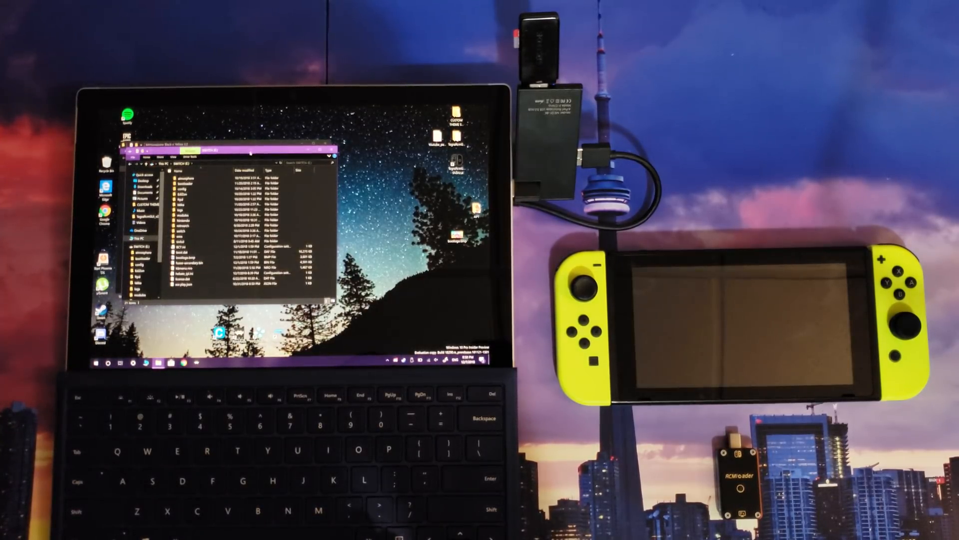